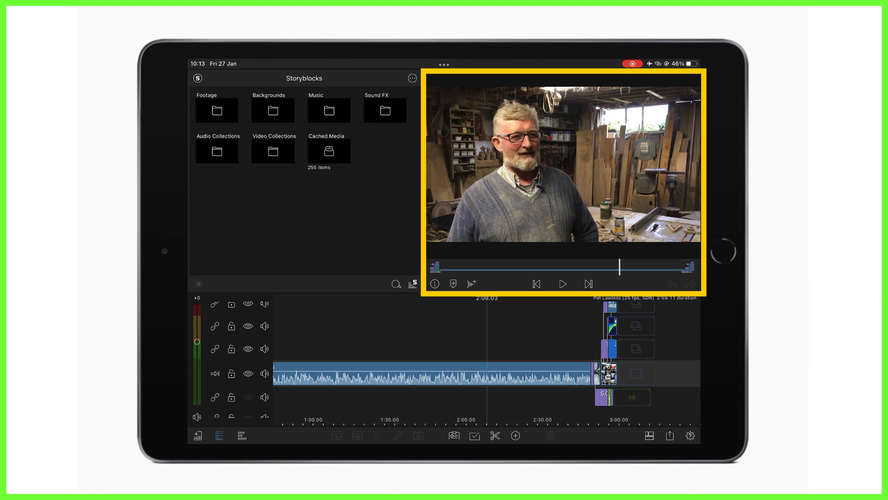
- Play the interview clip forward from about 2:08 to 2:15, then stop playback
{"action": "left_click", "coordinate": [562, 284]}
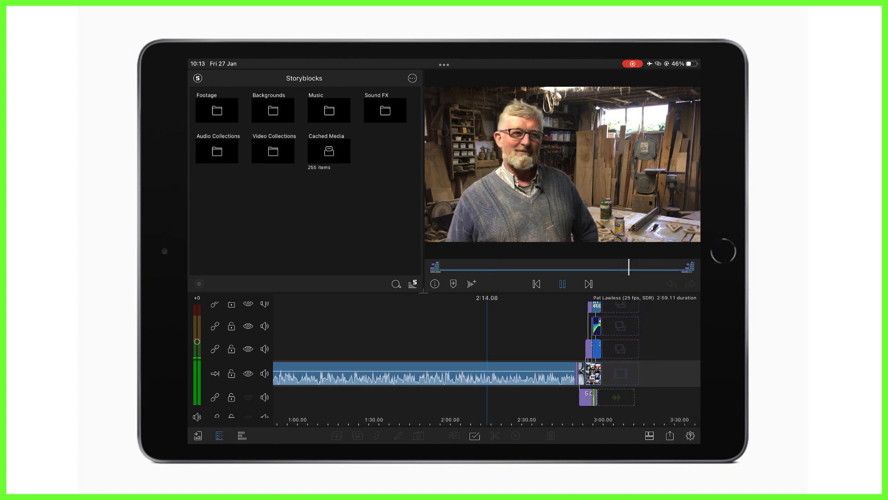
{"action": "left_click", "coordinate": [561, 284]}
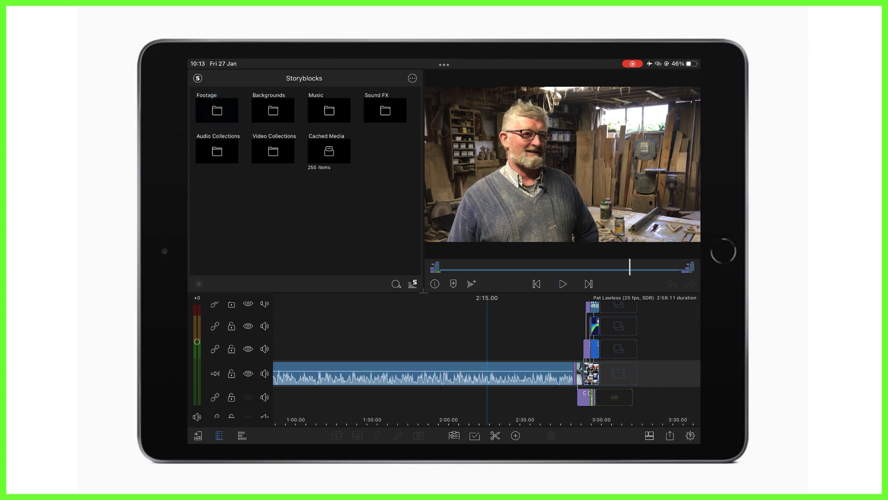
- Preview the Storyblocks waterfall footage clip and set its in and out points
{"action": "left_click", "coordinate": [217, 110]}
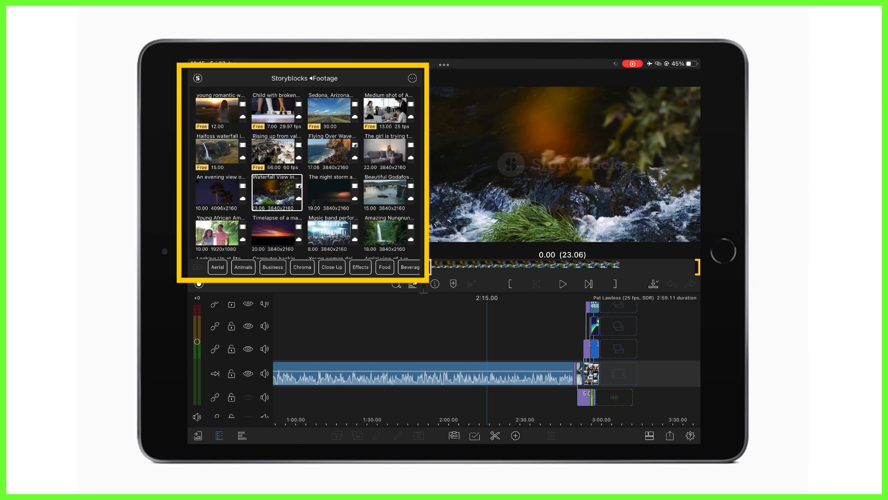
{"action": "left_click", "coordinate": [562, 285]}
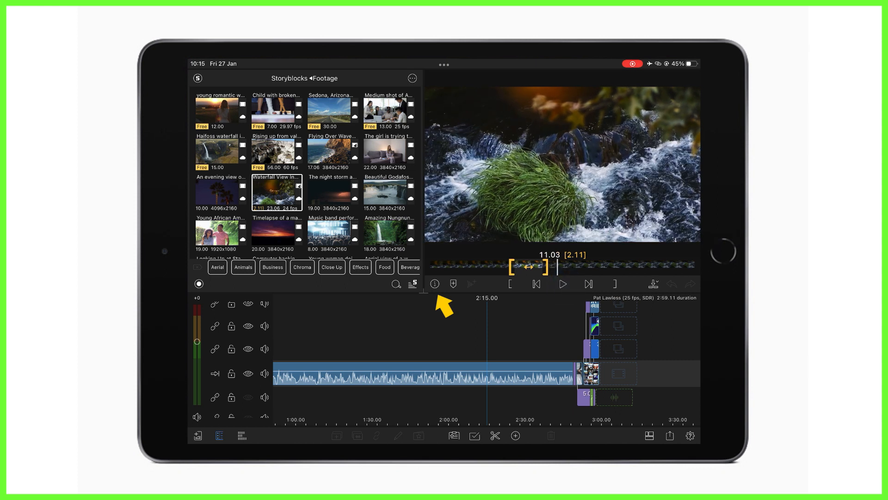
{"action": "left_click", "coordinate": [434, 284]}
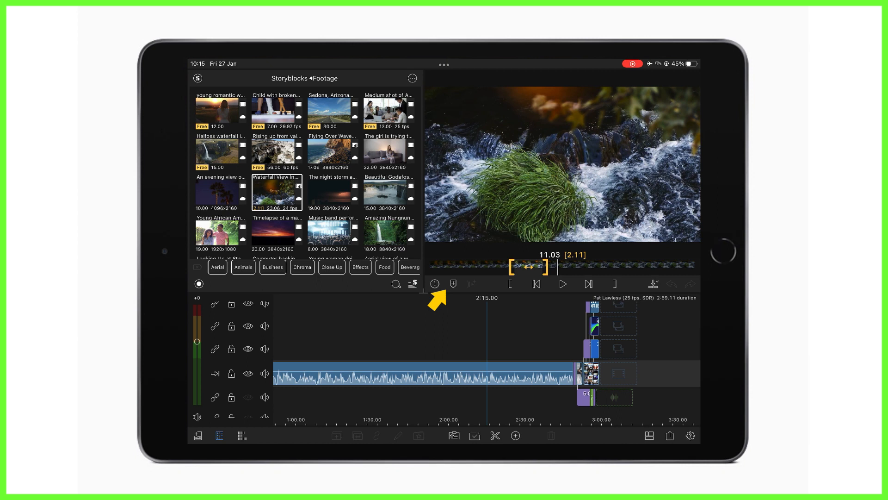
- Add a marker to the waterfall clip named 'Important point'
{"action": "left_click", "coordinate": [453, 284]}
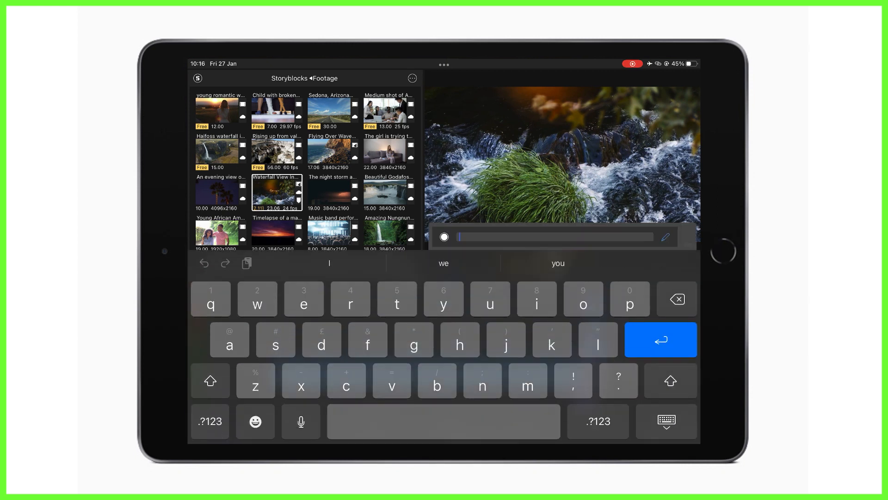
{"action": "type", "text": "Important point"}
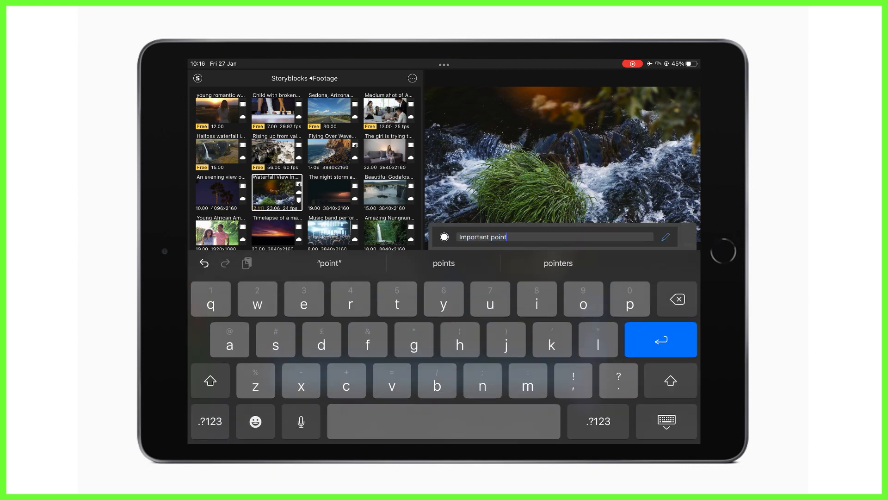